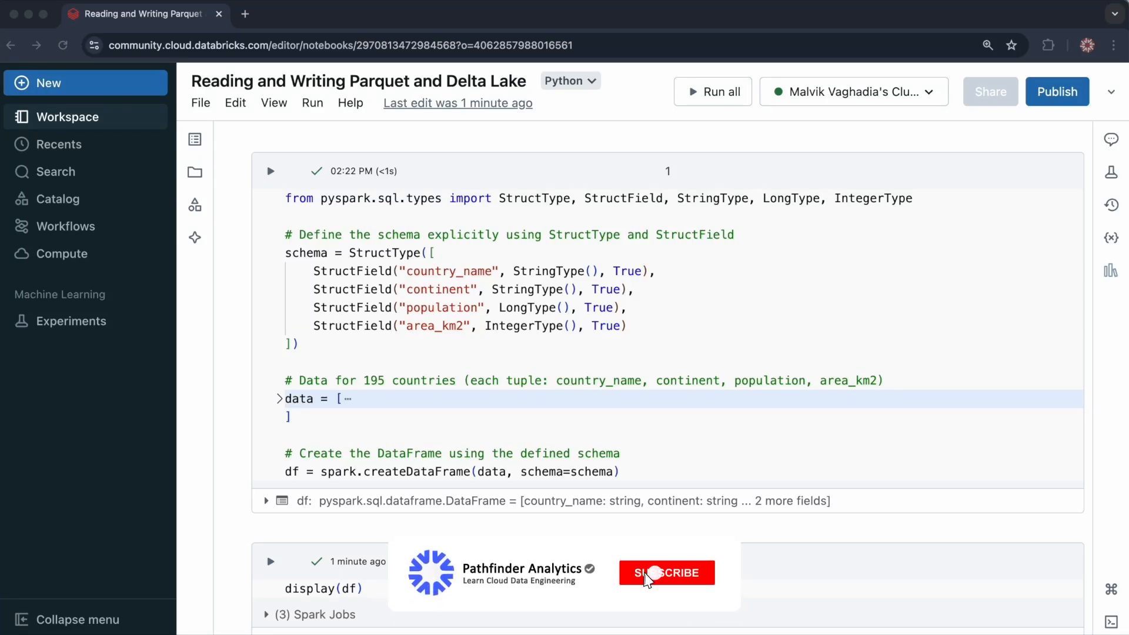
Step: Unfold the 'data = [' list in cell 1 to reveal the country tuples
click(665, 572)
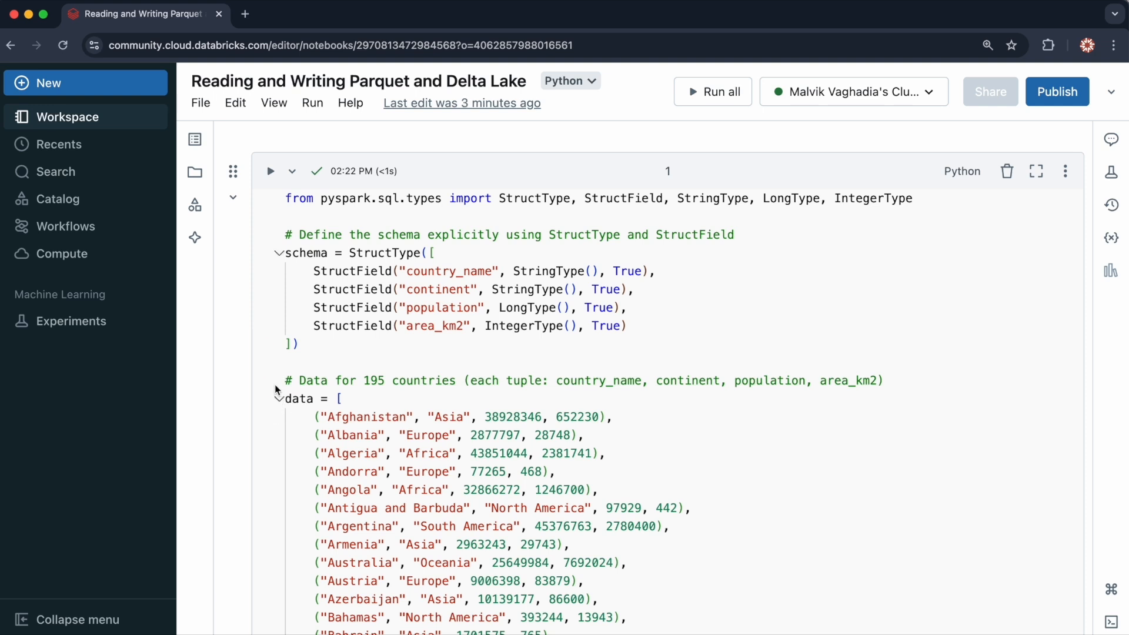
Step: Collapse the country data list and scroll down past the display(df) cell
click(276, 399)
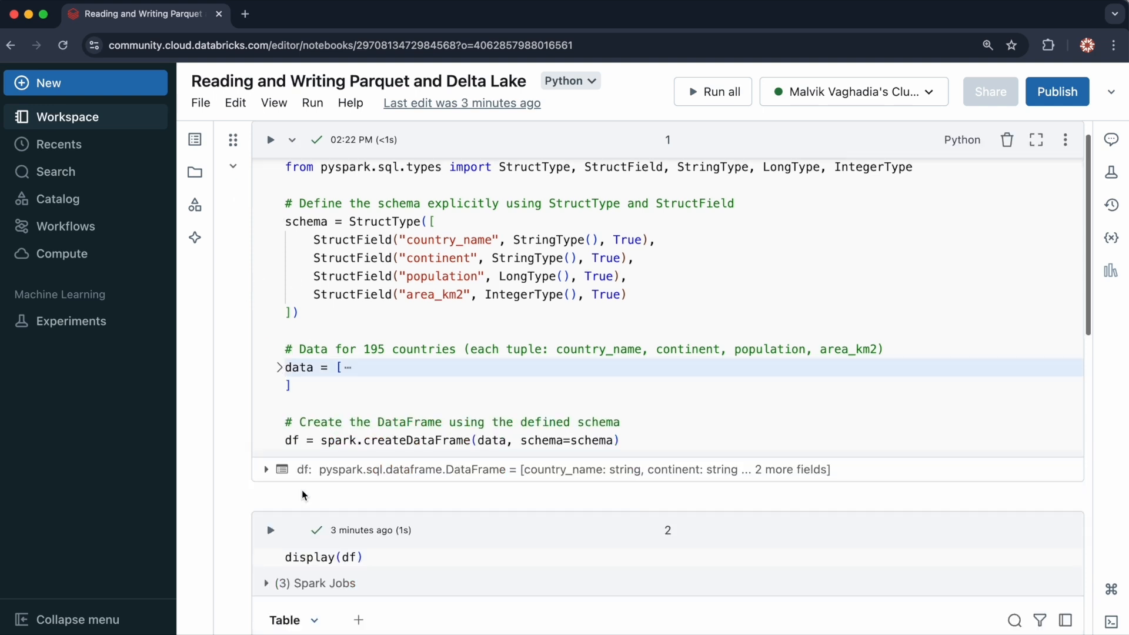
scroll(down, 3)
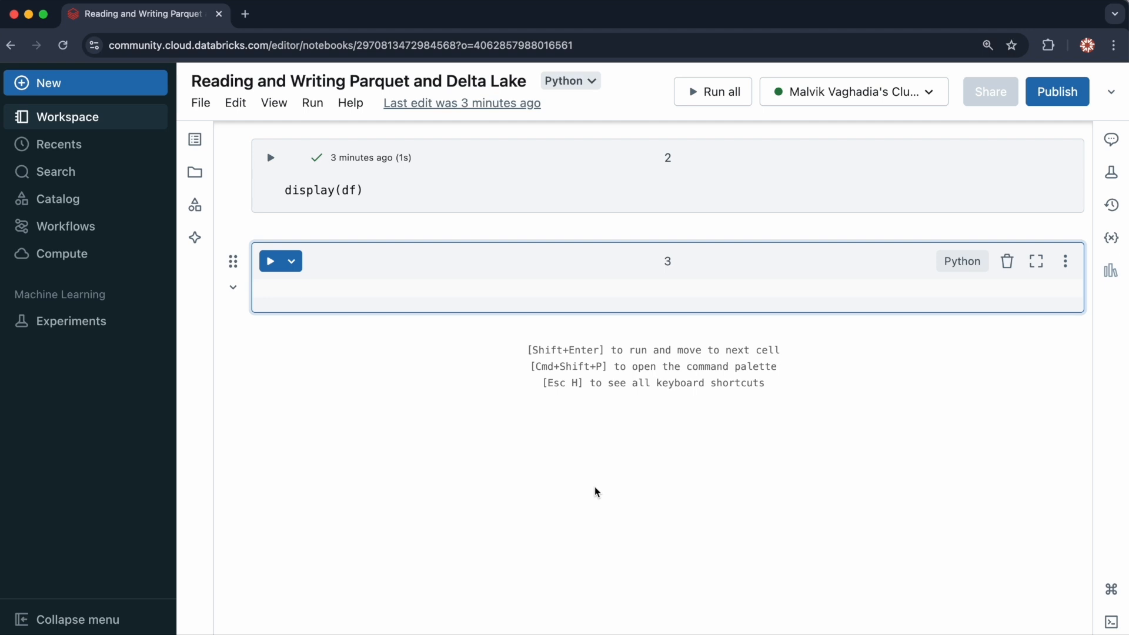
Step: Write df to /FileStore/write_demo/countries_parquet using df.write.format("parquet").save()
text(df.write.parquet(")
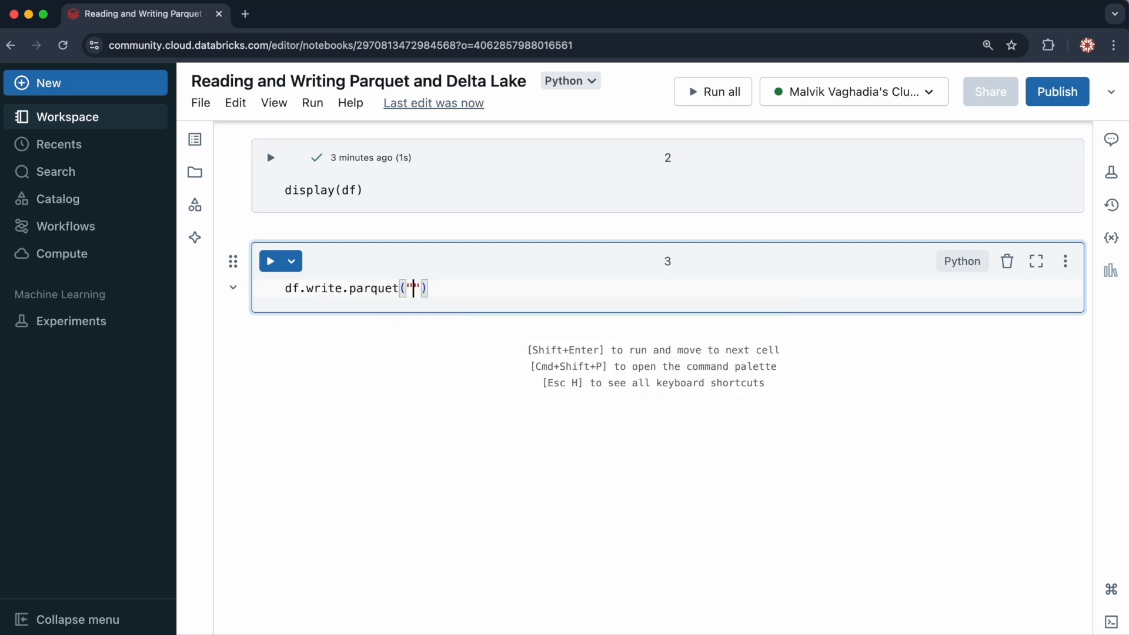
text(/FileS)
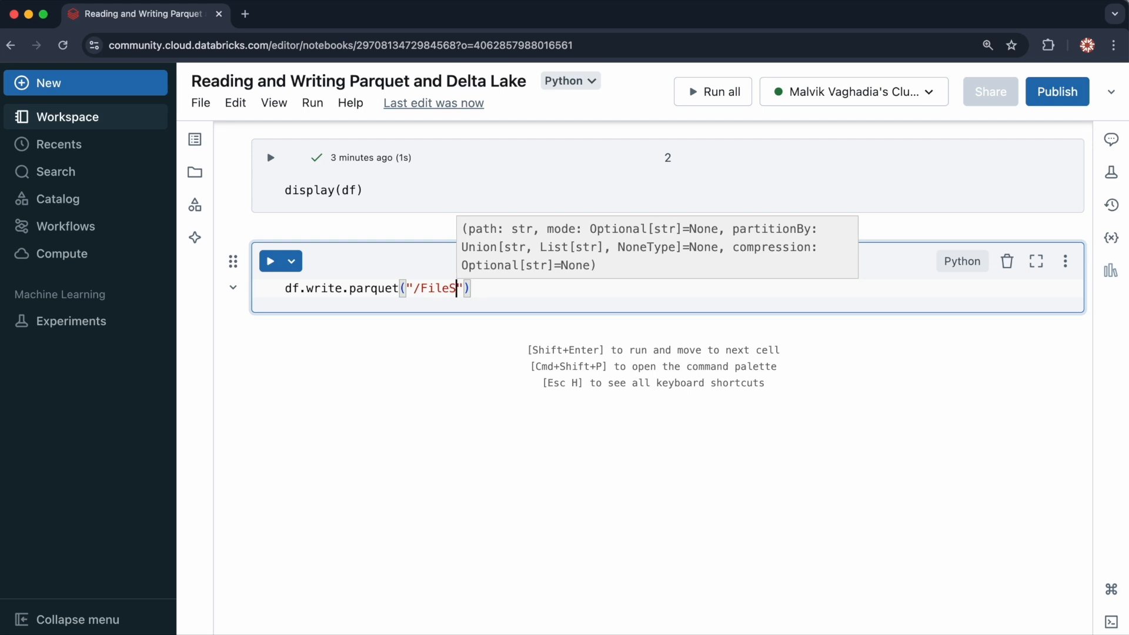
text(tore/write_)
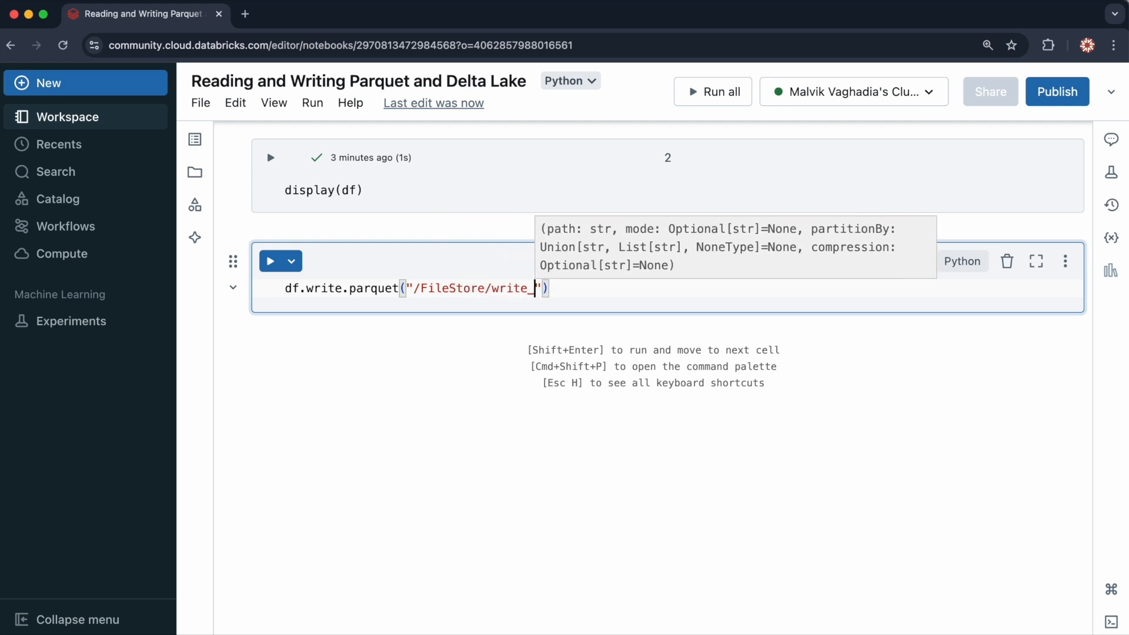
text(demo/countries_parquet)
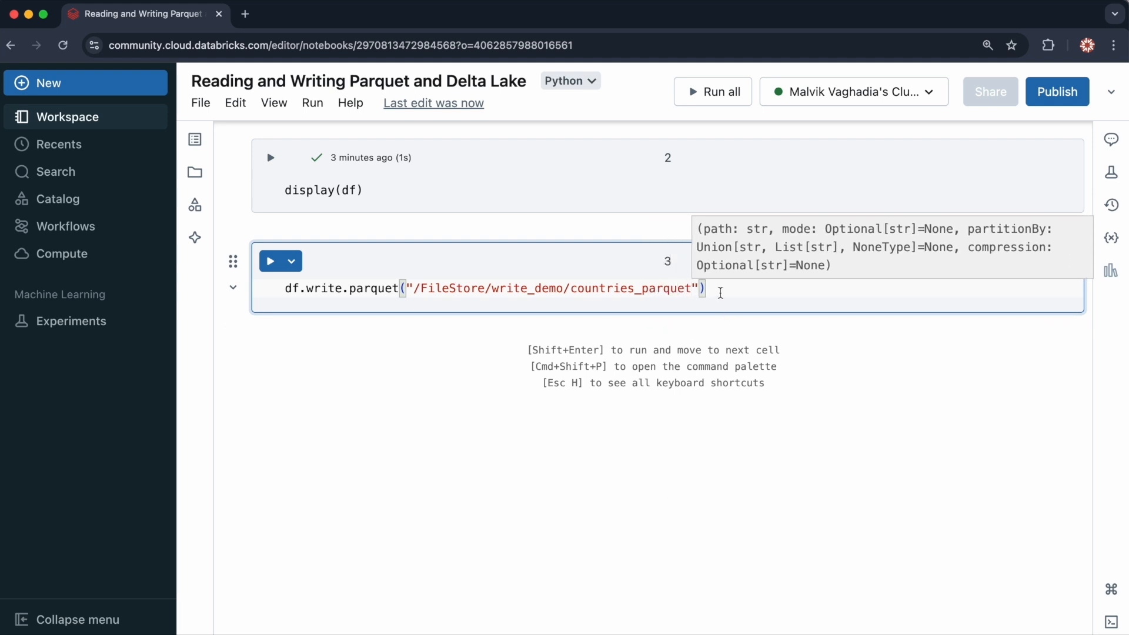
key(enter)
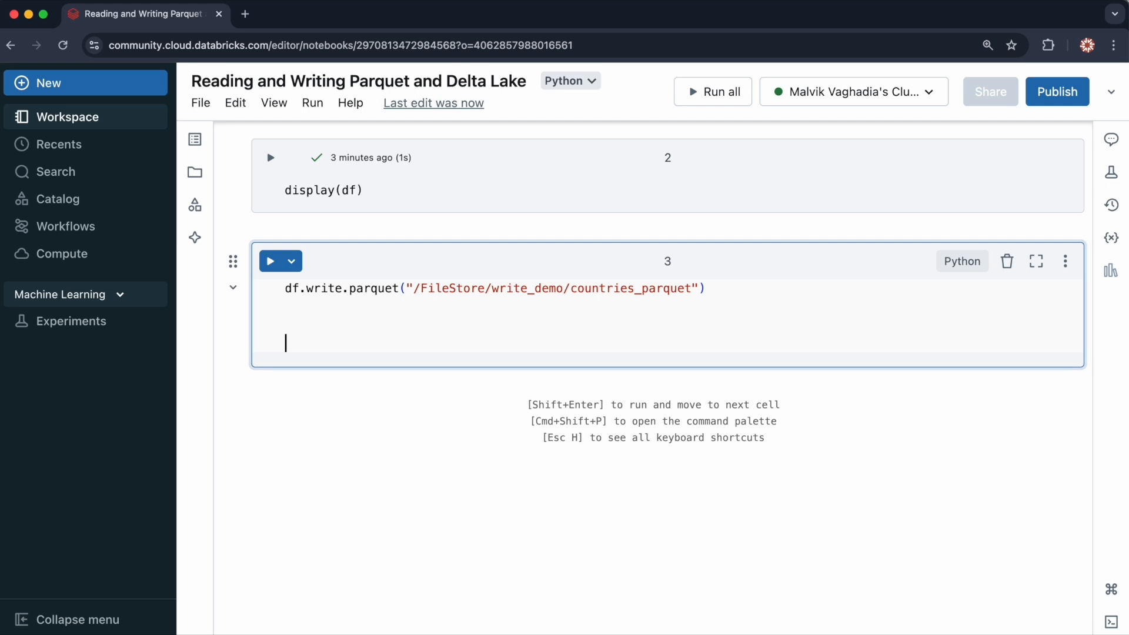
text(df.write.format()
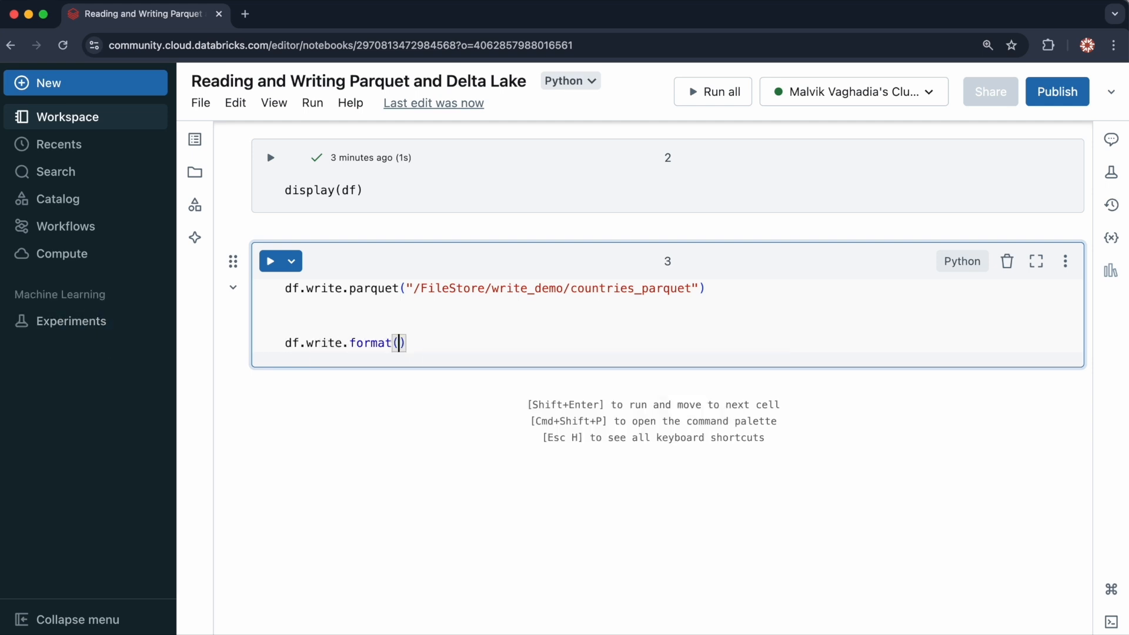
text("parquet")
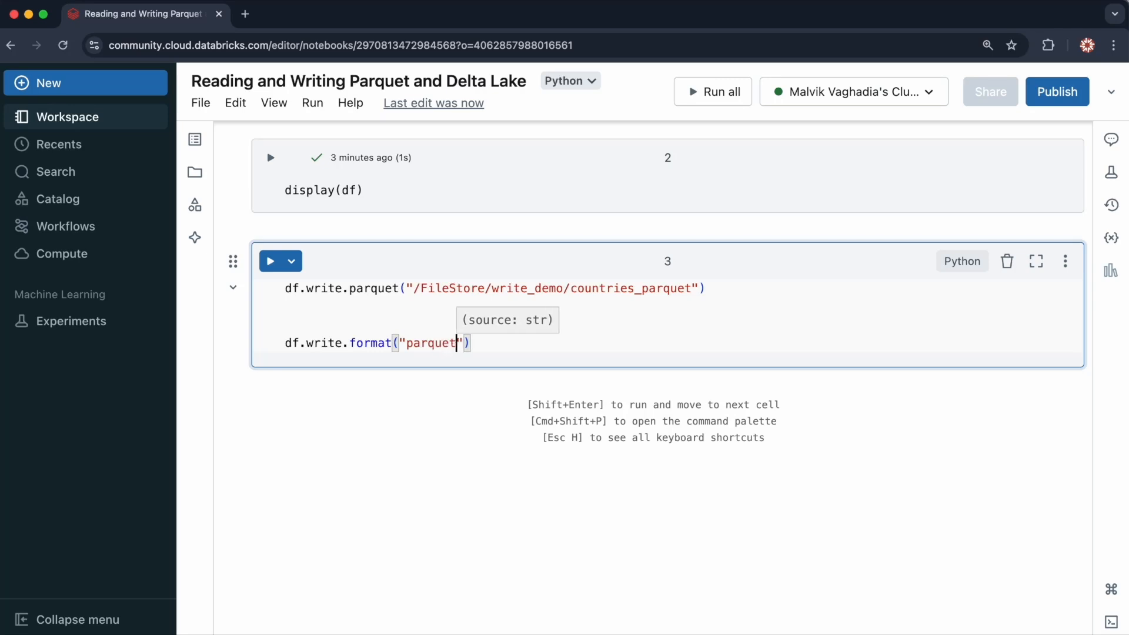
text(.save(""))
click(494, 289)
text(#)
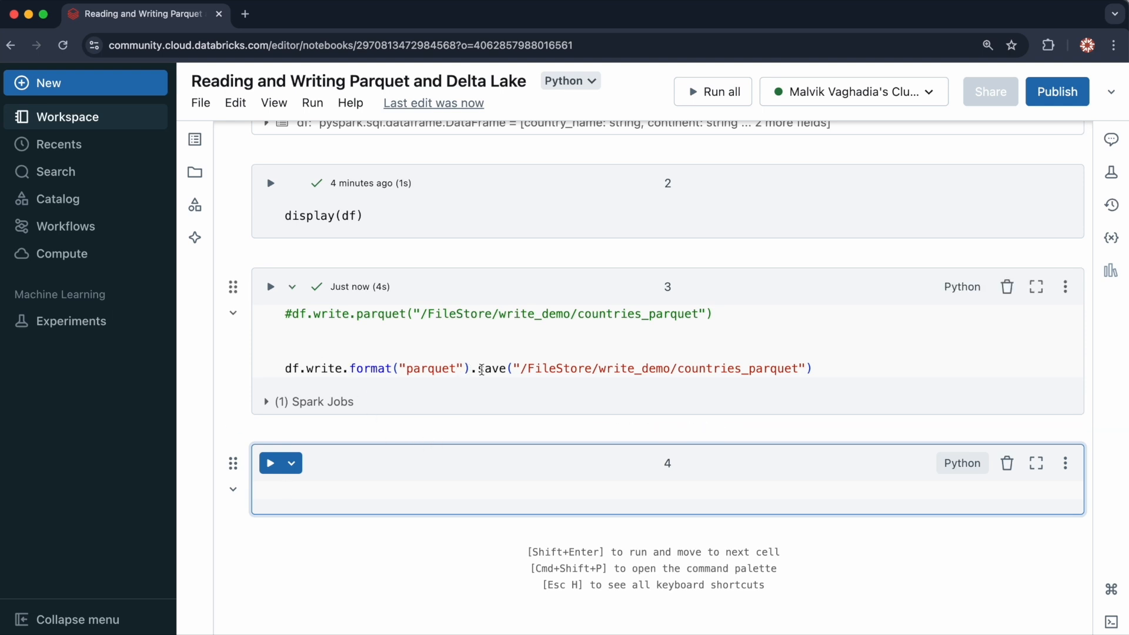
Step: Type df.write.format("delta").save("/FileStore/write_demo/countries_delta") in cell 4
text(df.)
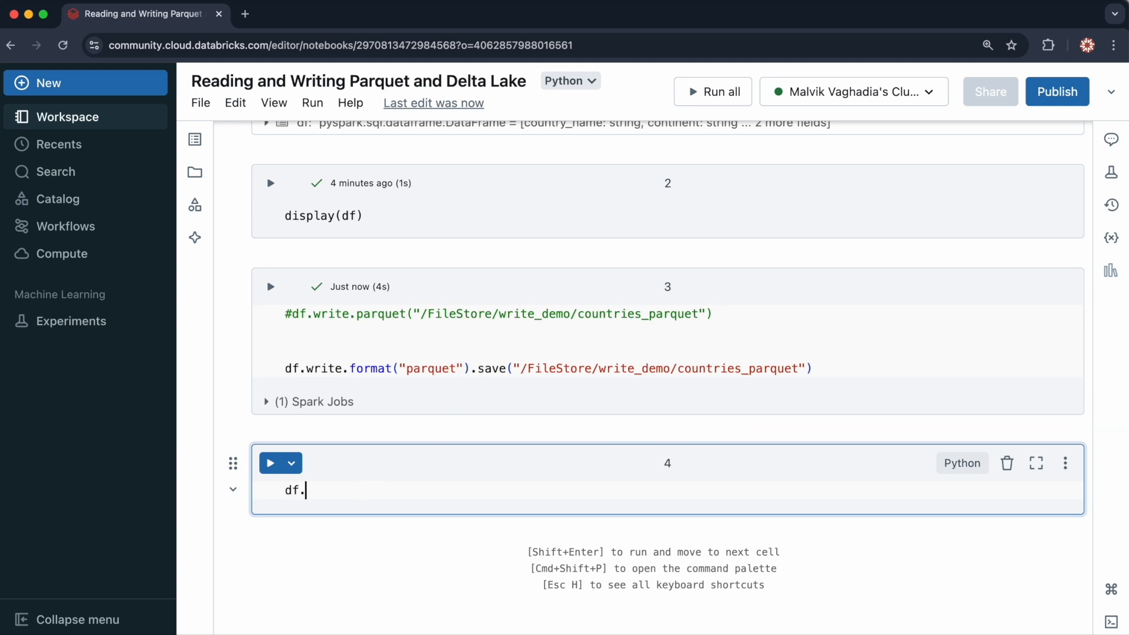
text(write)
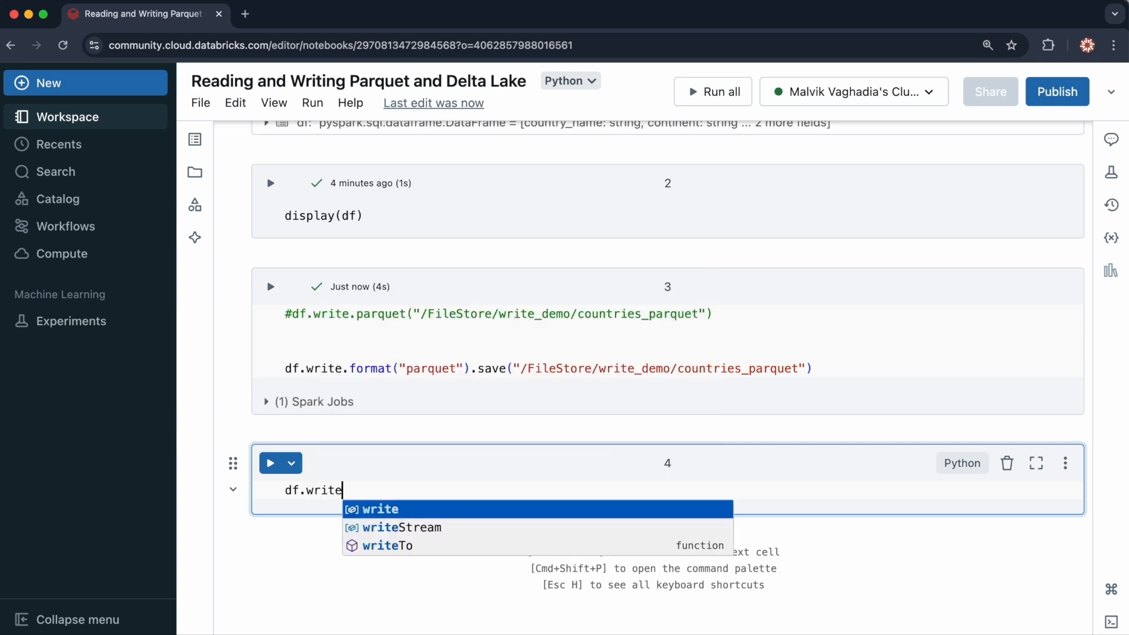
text(.format("de")
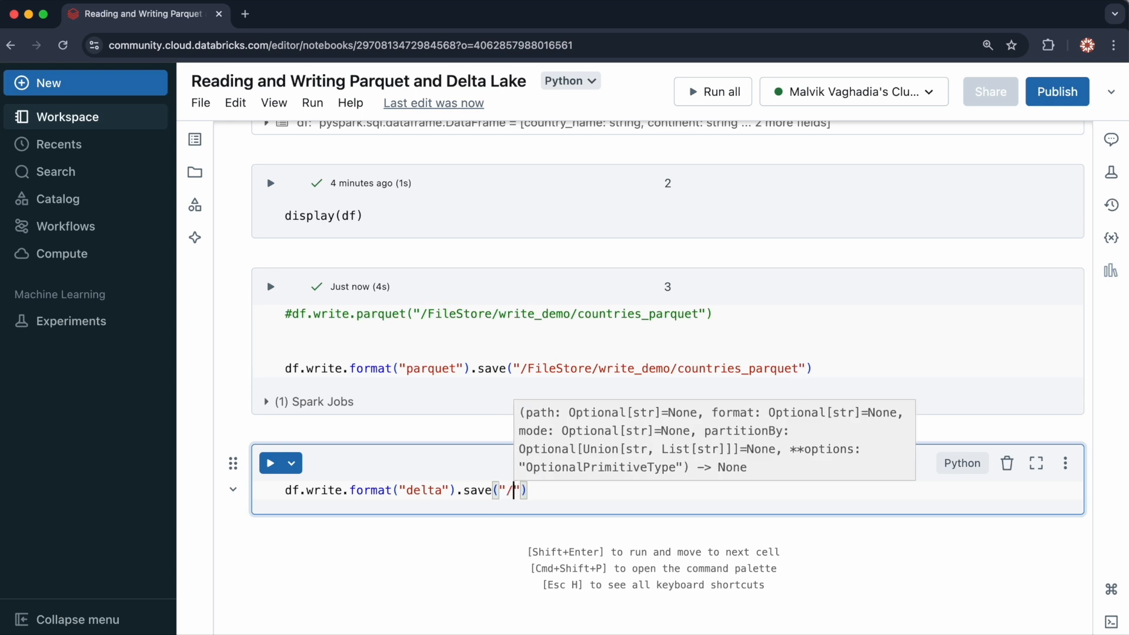
text(FileStore/wei)
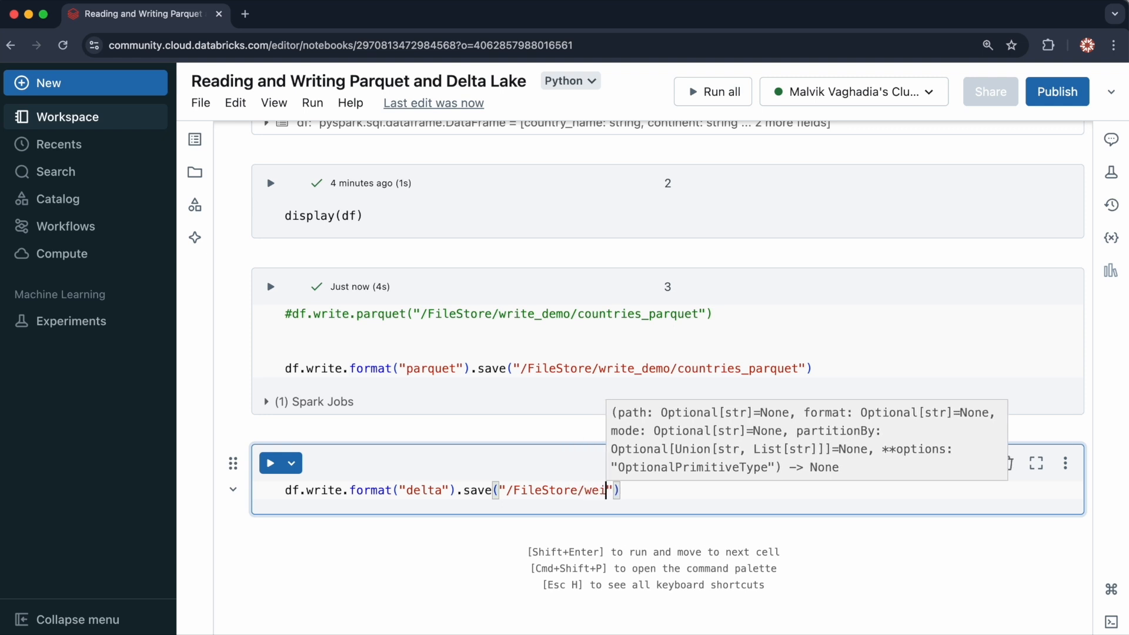
text(write_demo)
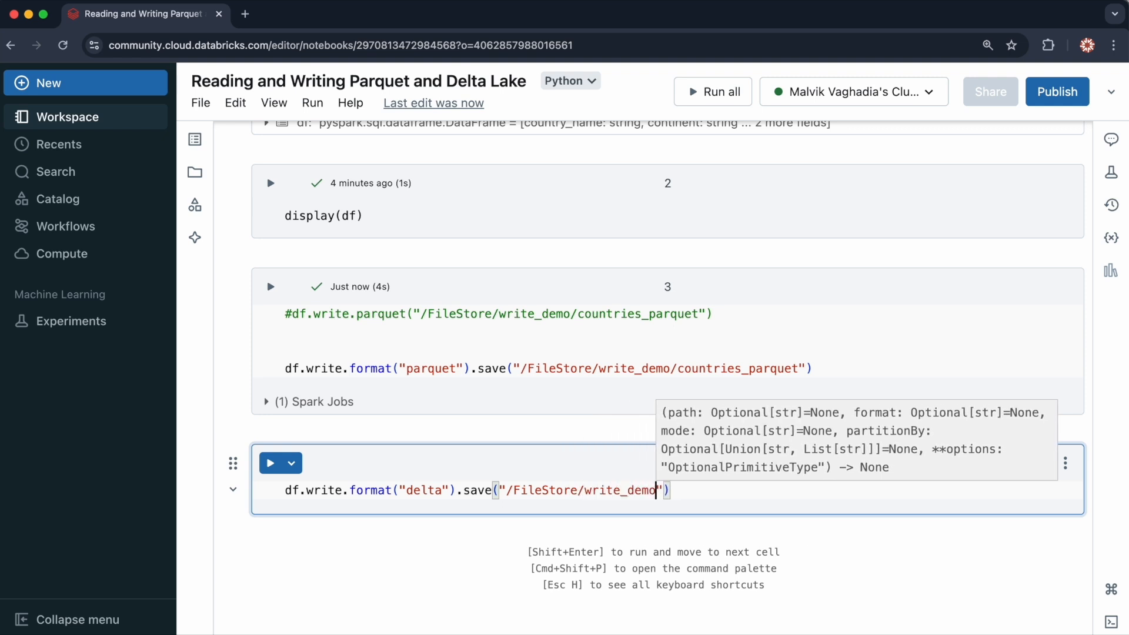
text(countries_delta)
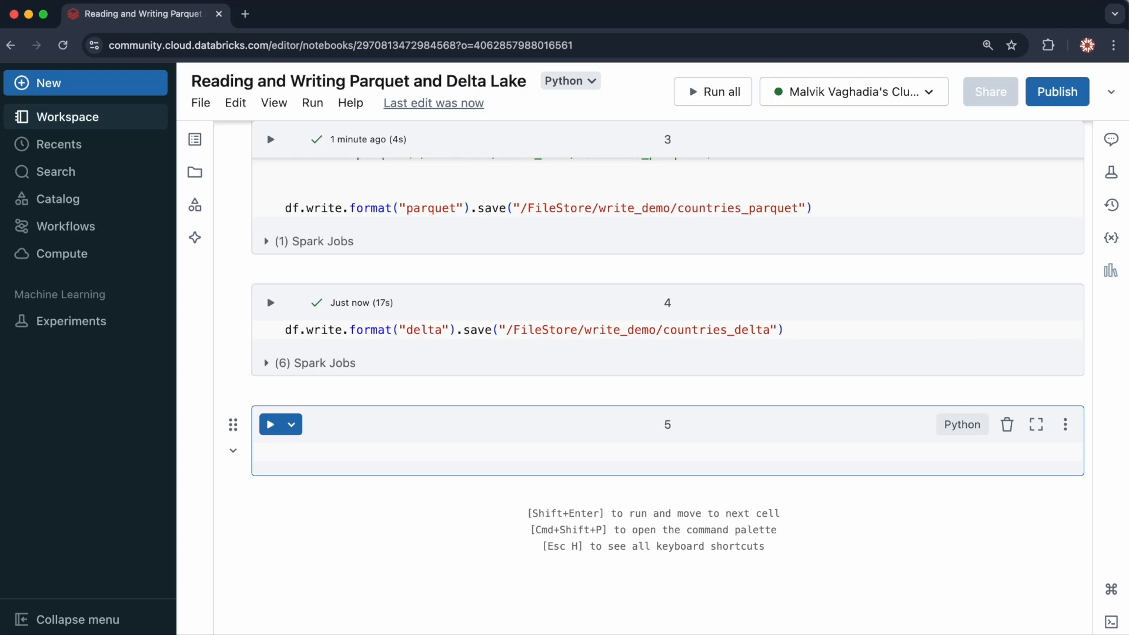
Step: Browse DBFS to write_demo/countries_parquet, then open countries_delta
click(58, 198)
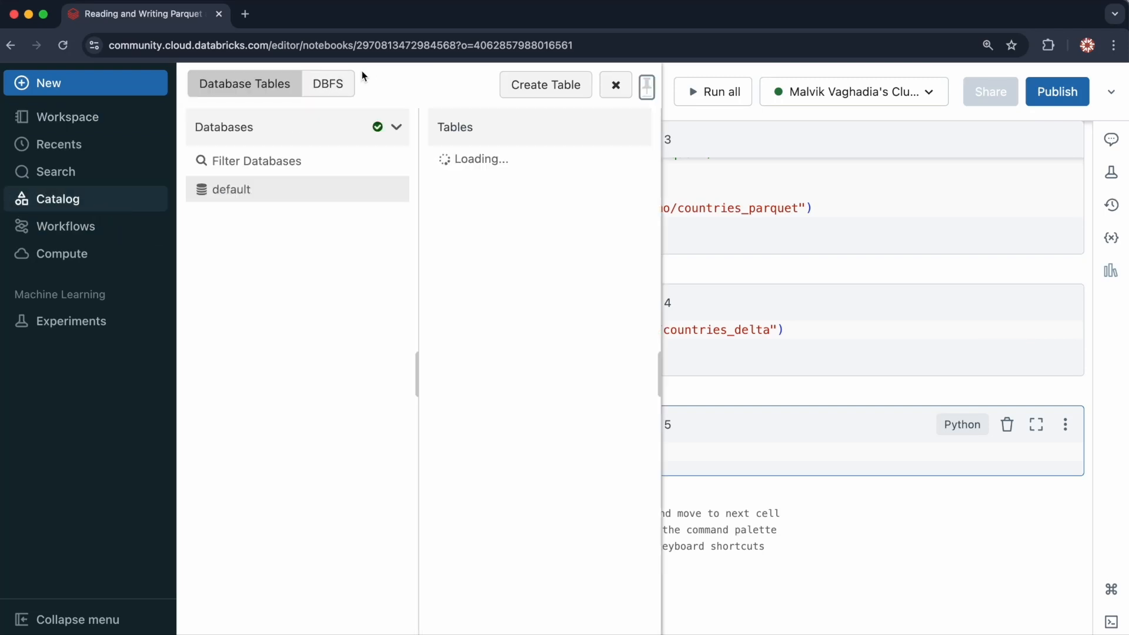
click(327, 84)
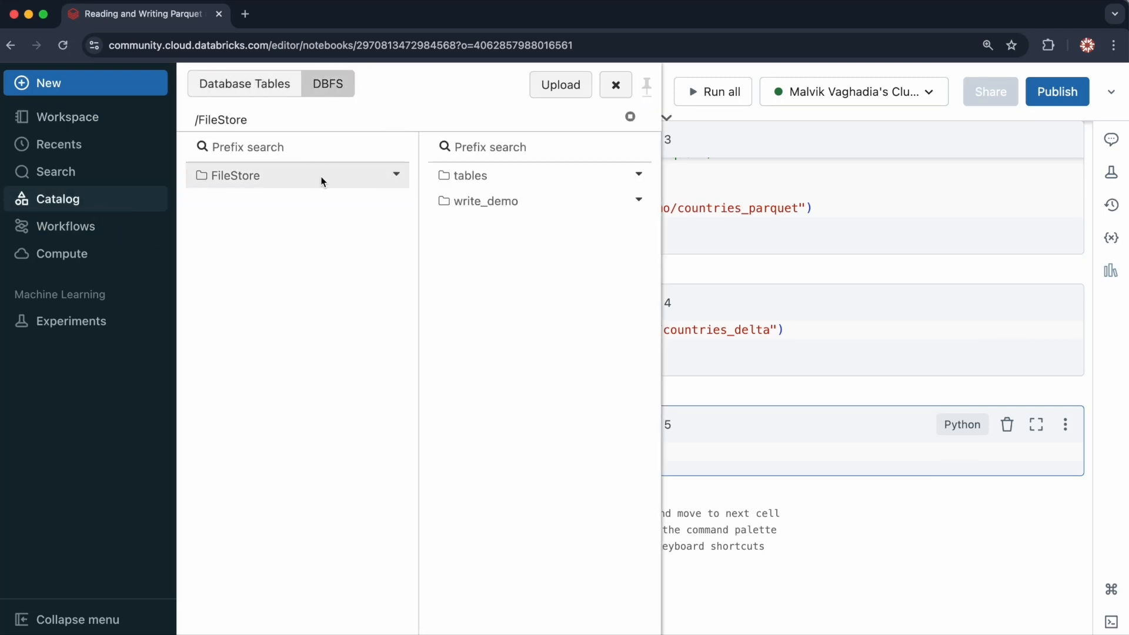
click(486, 201)
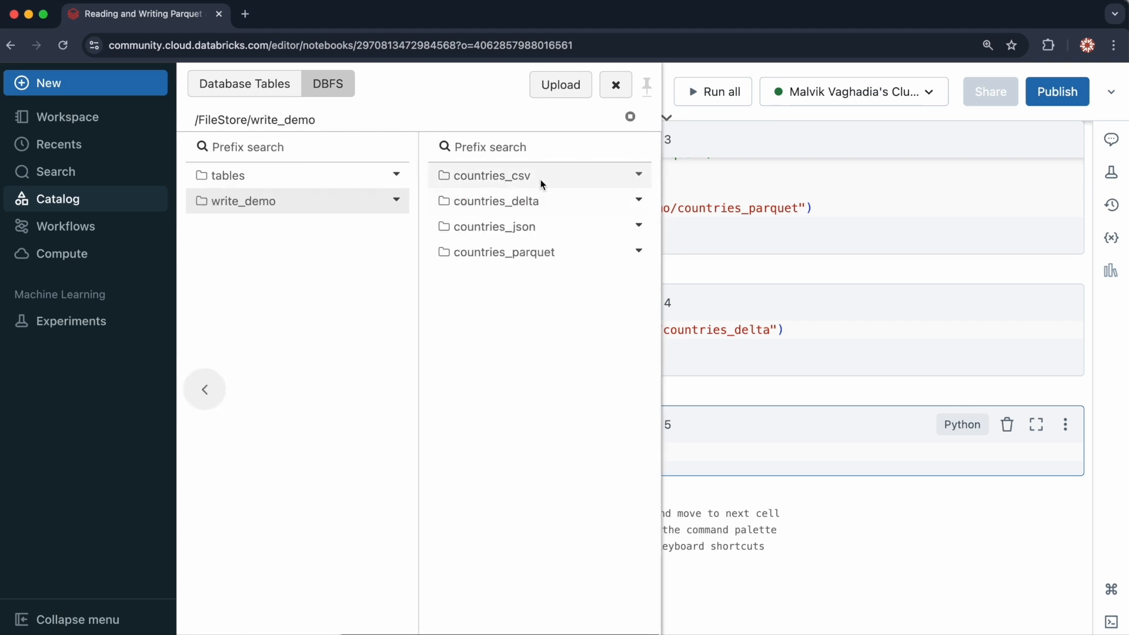
click(506, 252)
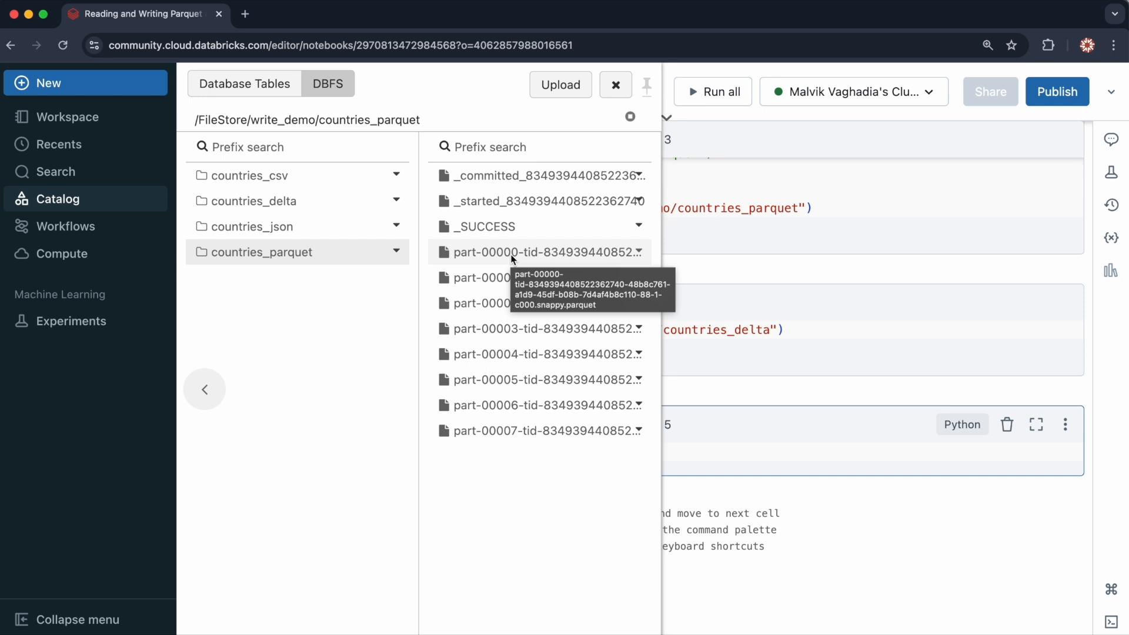
mouse_move(504, 226)
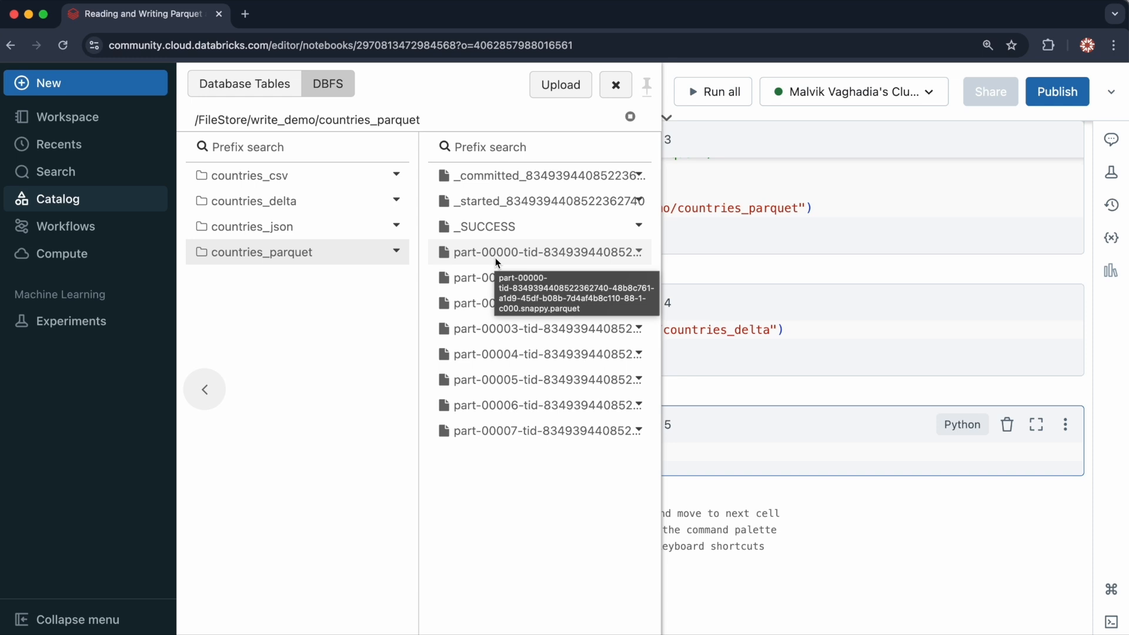
click(252, 201)
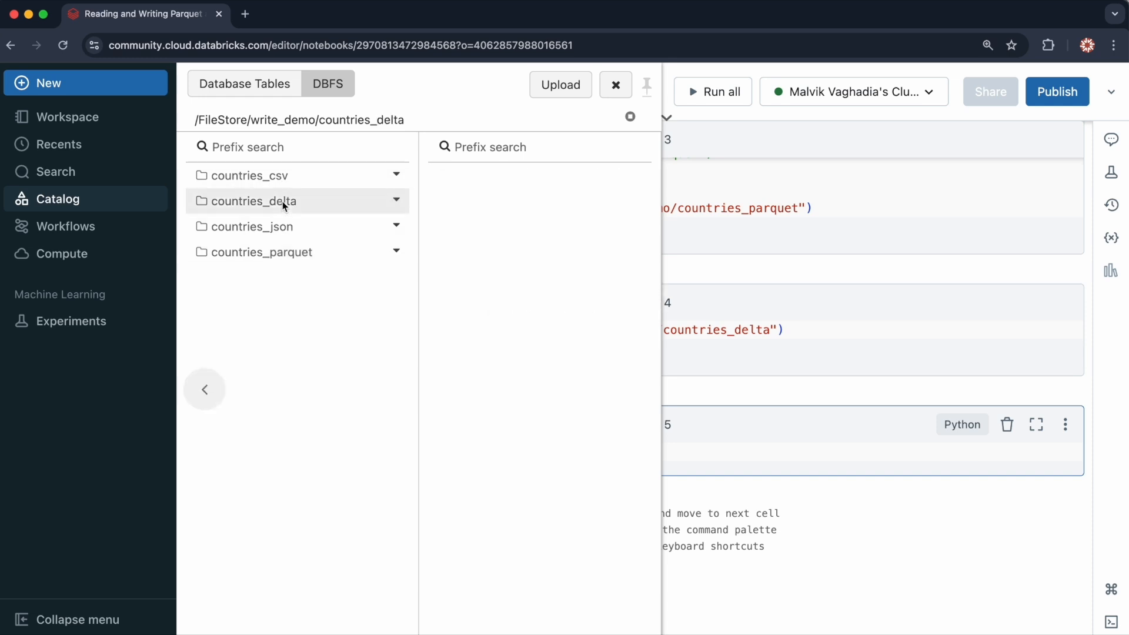
Step: Inspect countries_delta and its _delta_log commit files, then close the DBFS browser
click(251, 201)
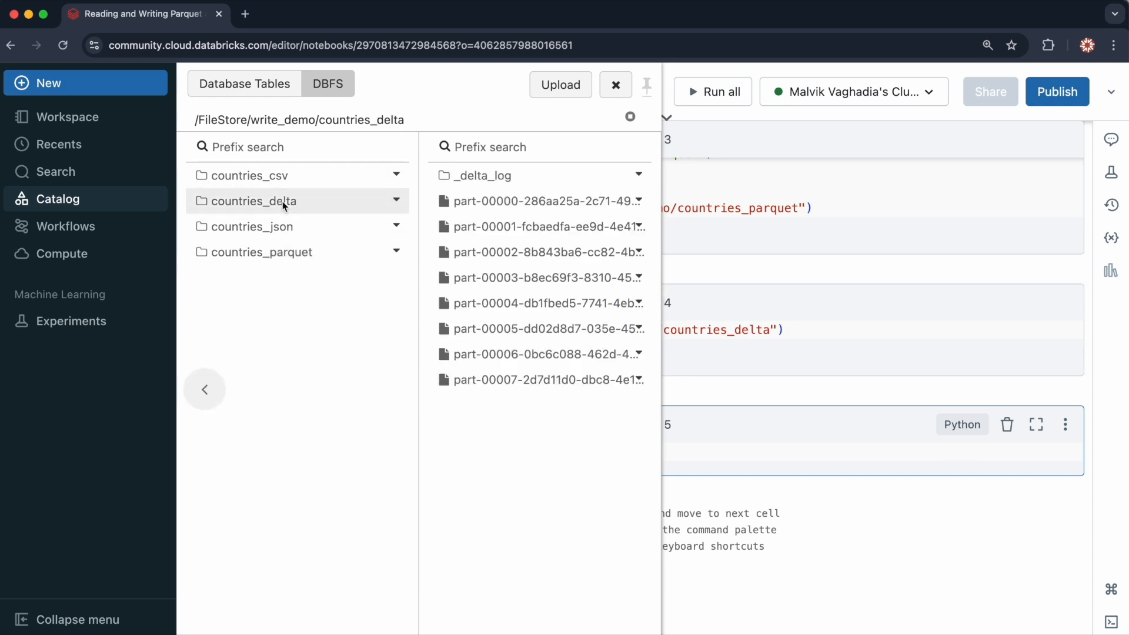
click(478, 176)
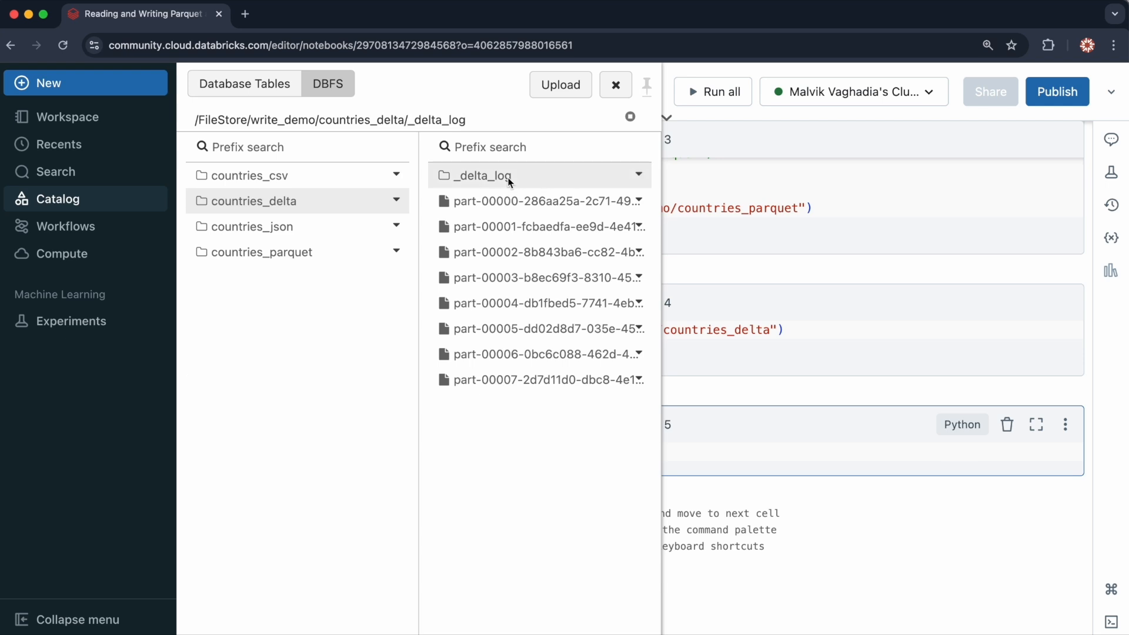
click(479, 176)
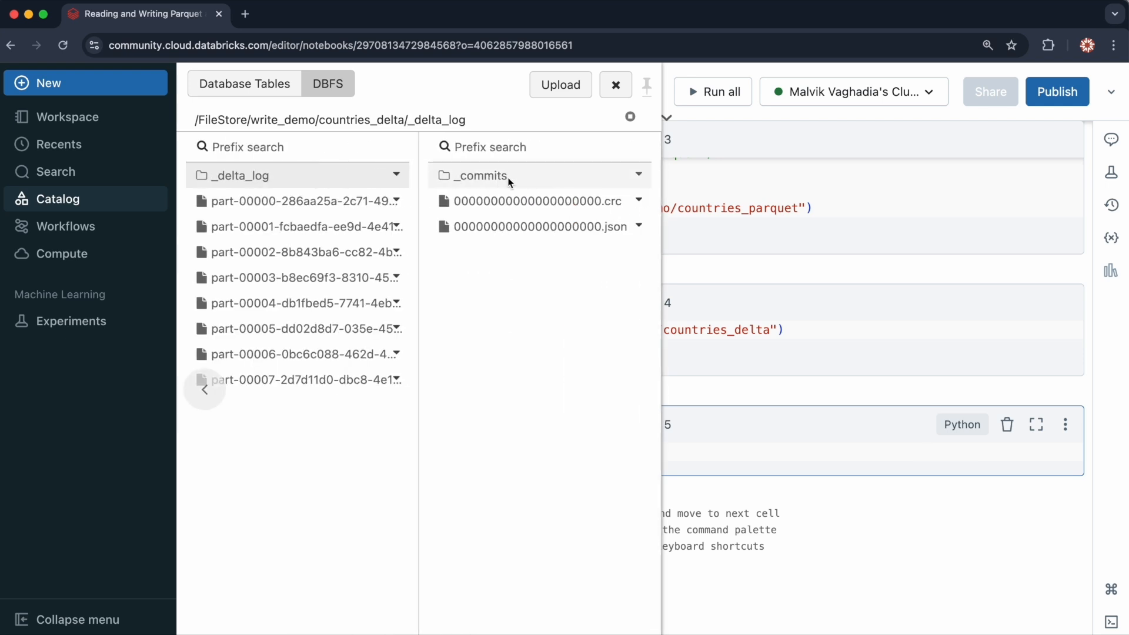
mouse_move(480, 175)
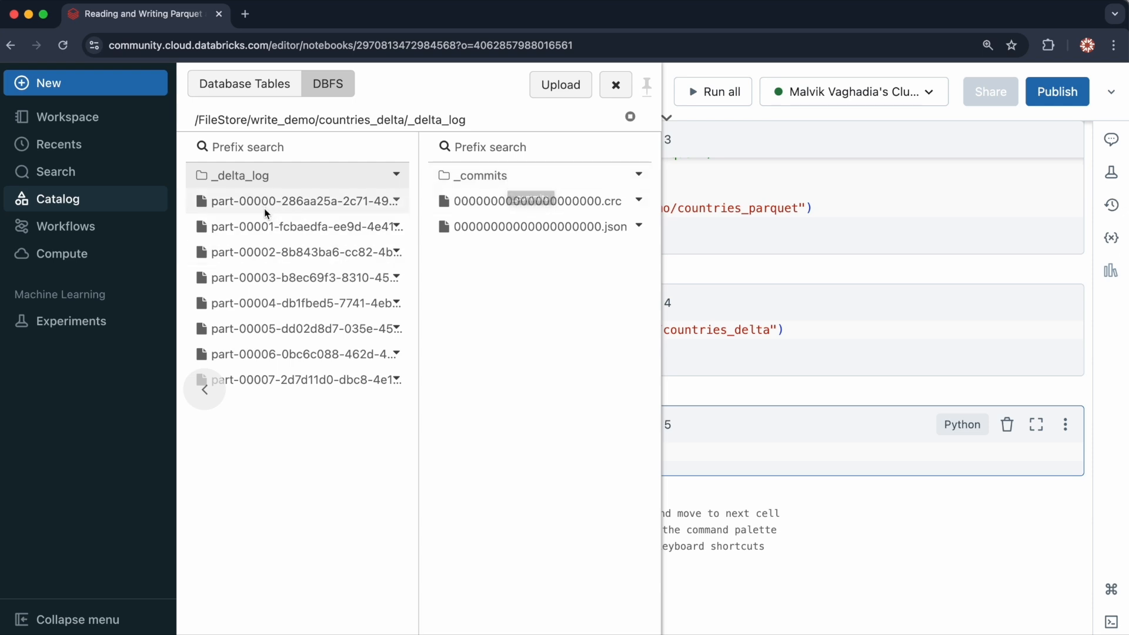
mouse_move(250, 208)
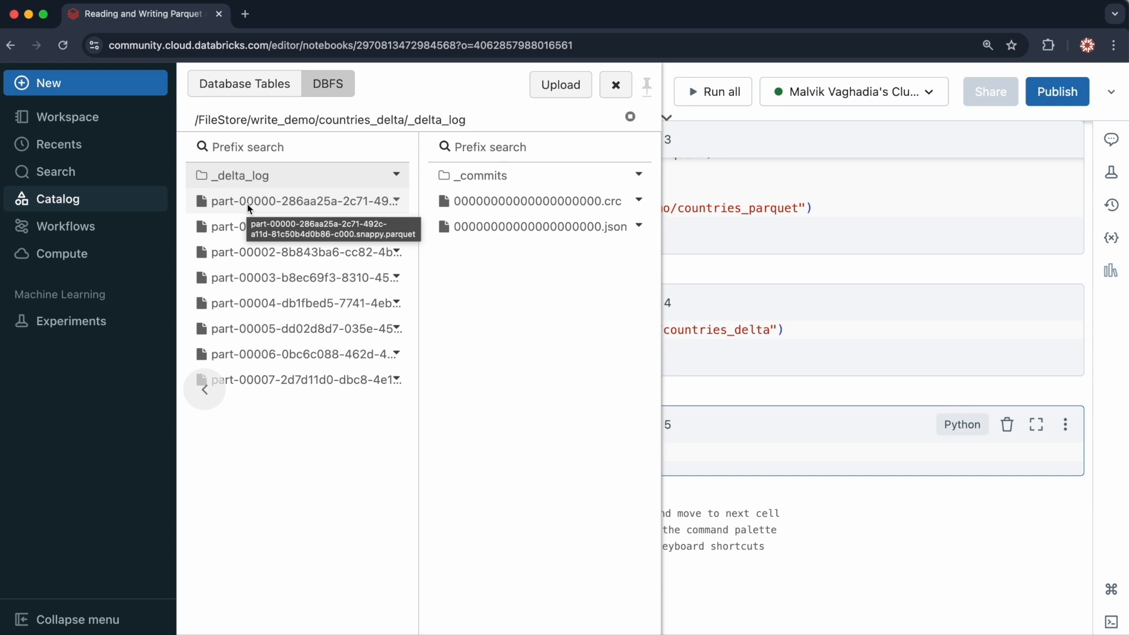
mouse_move(249, 188)
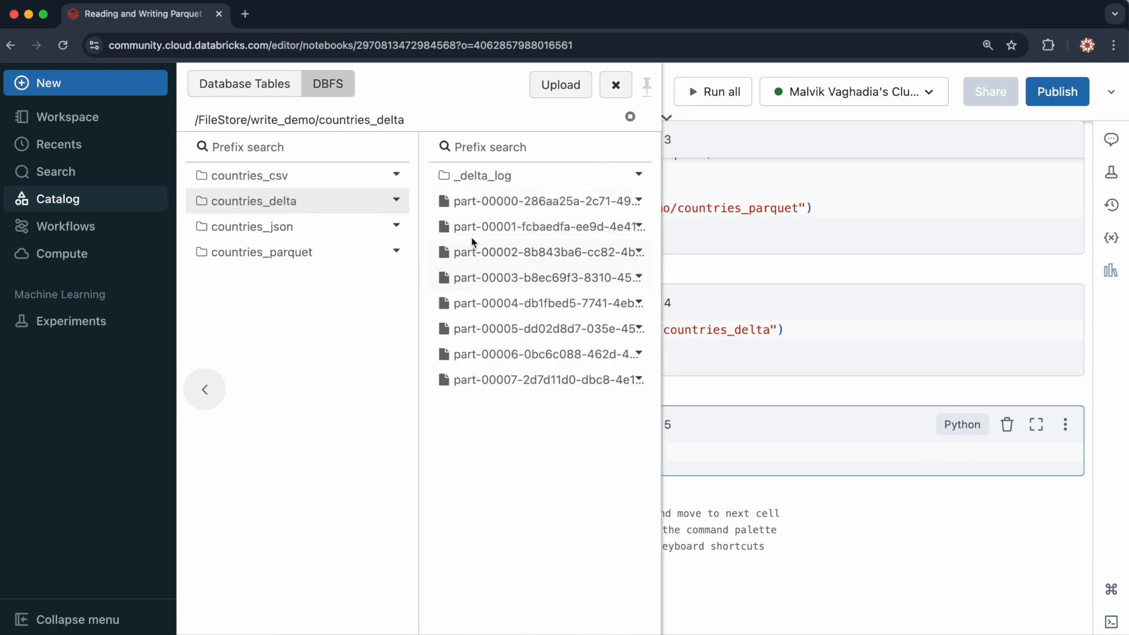
mouse_move(471, 206)
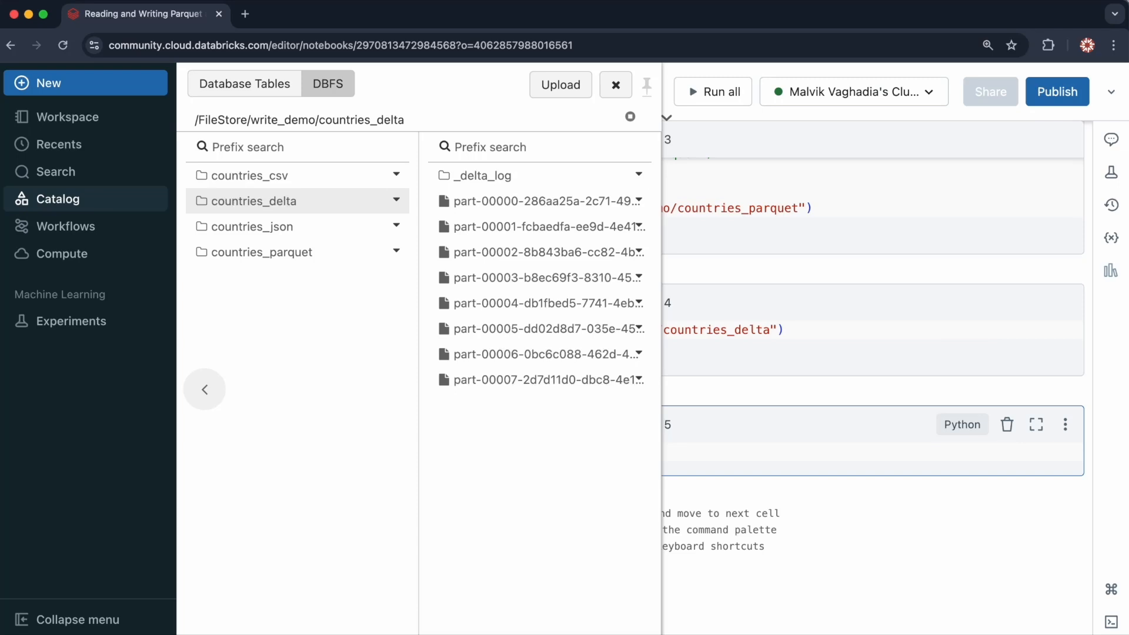
click(615, 84)
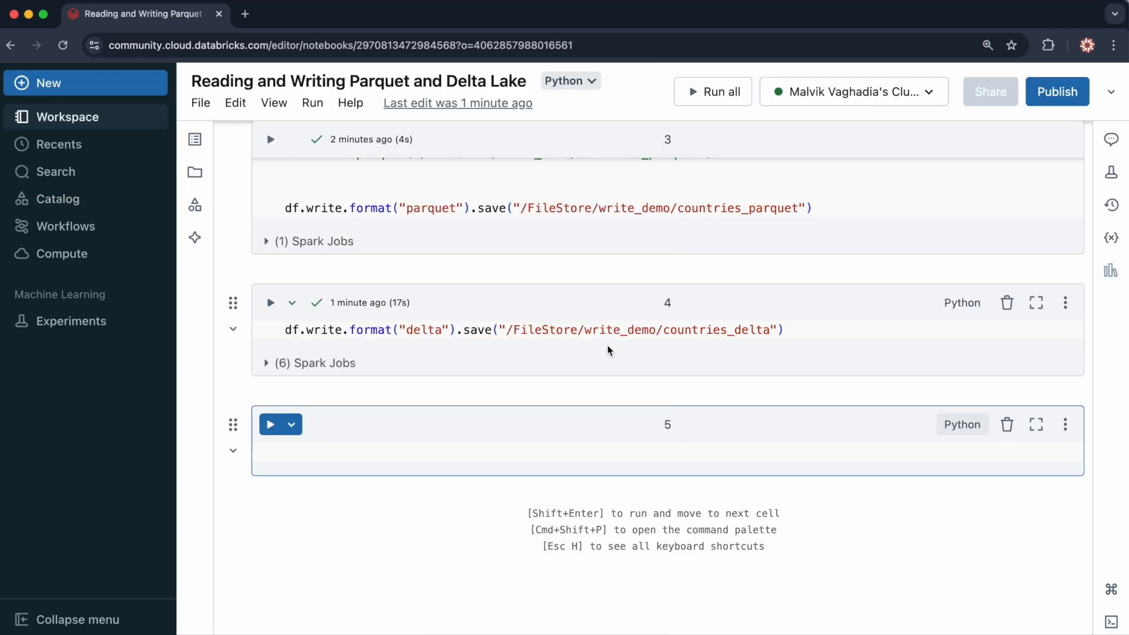
Step: In cell 5, read countries_parquet and countries_delta with spark.read.format().load() and display them
click(310, 453)
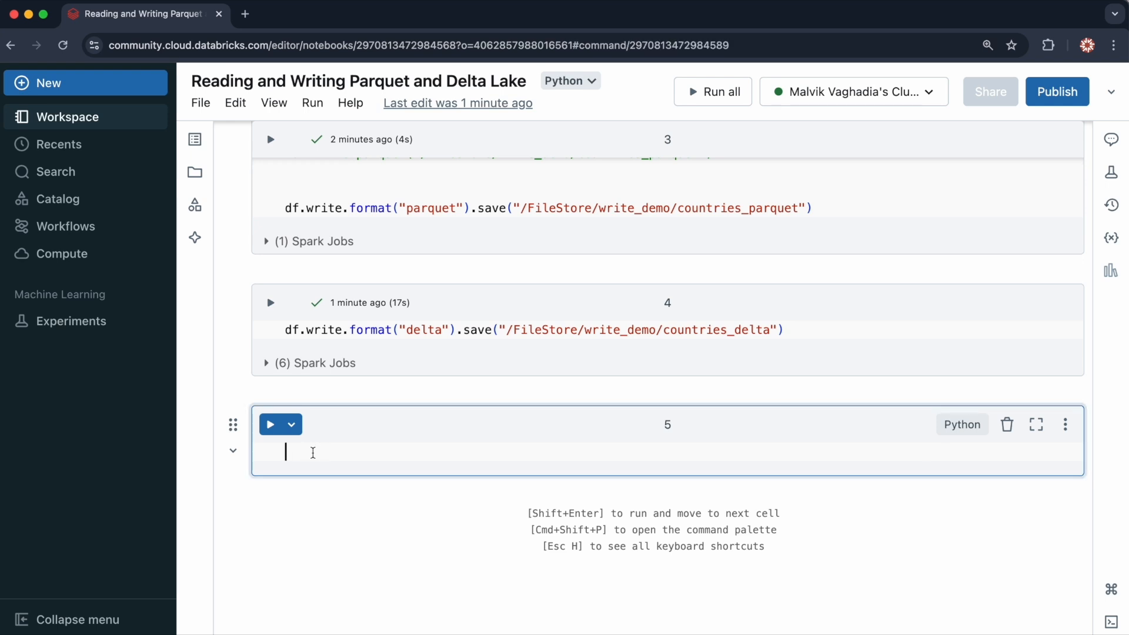
text(spark.ra)
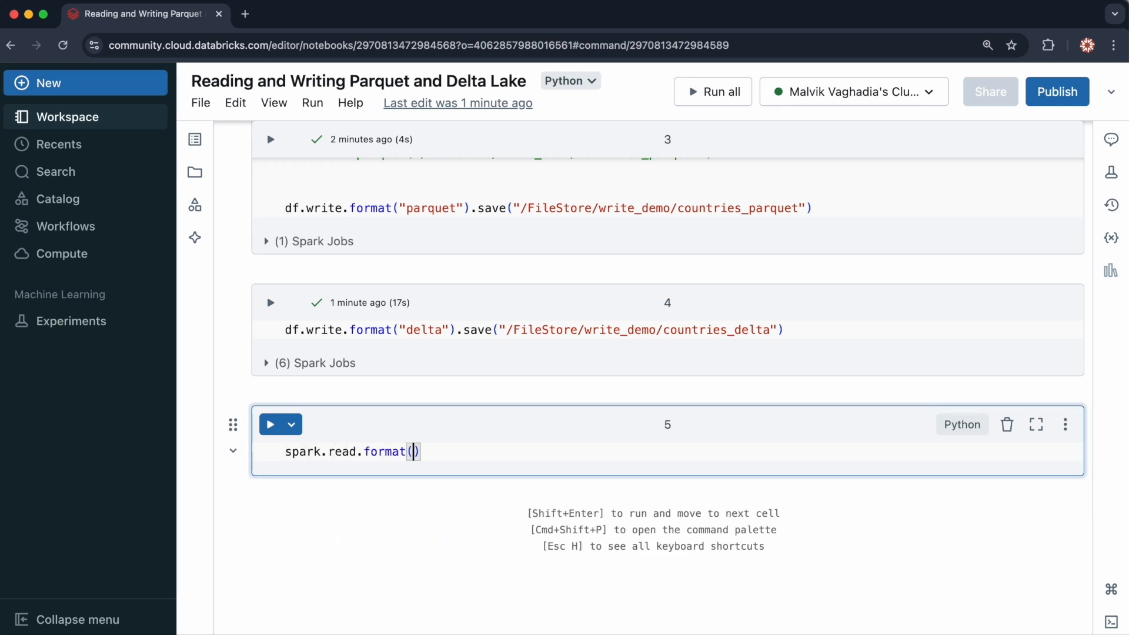
text("parquet")
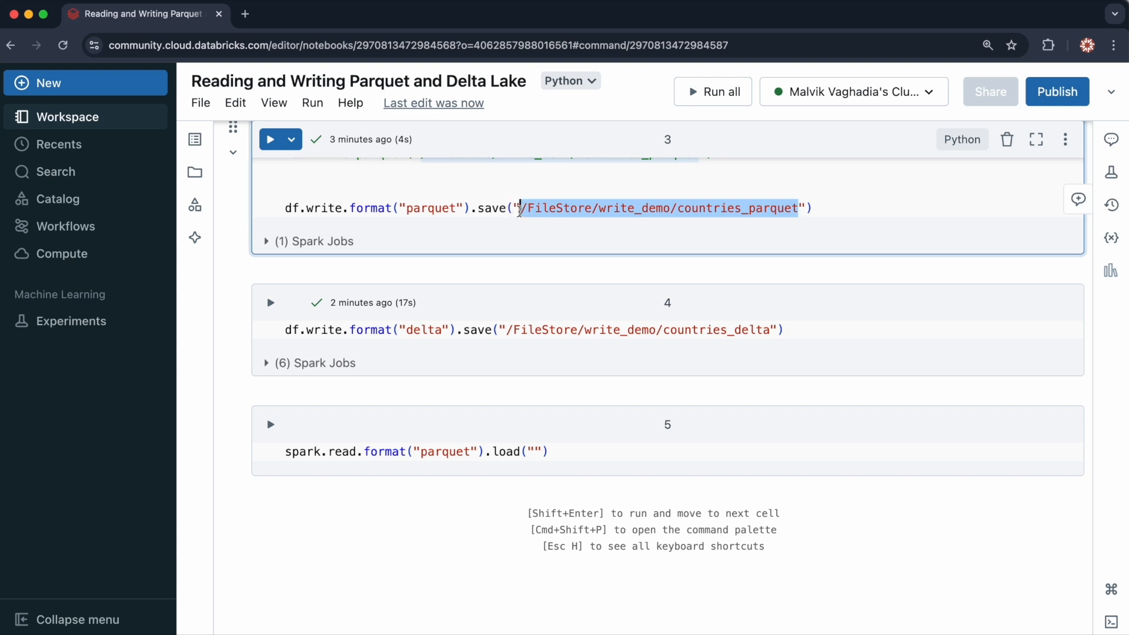
text(/FileStore/write_demo/countries_parquet)
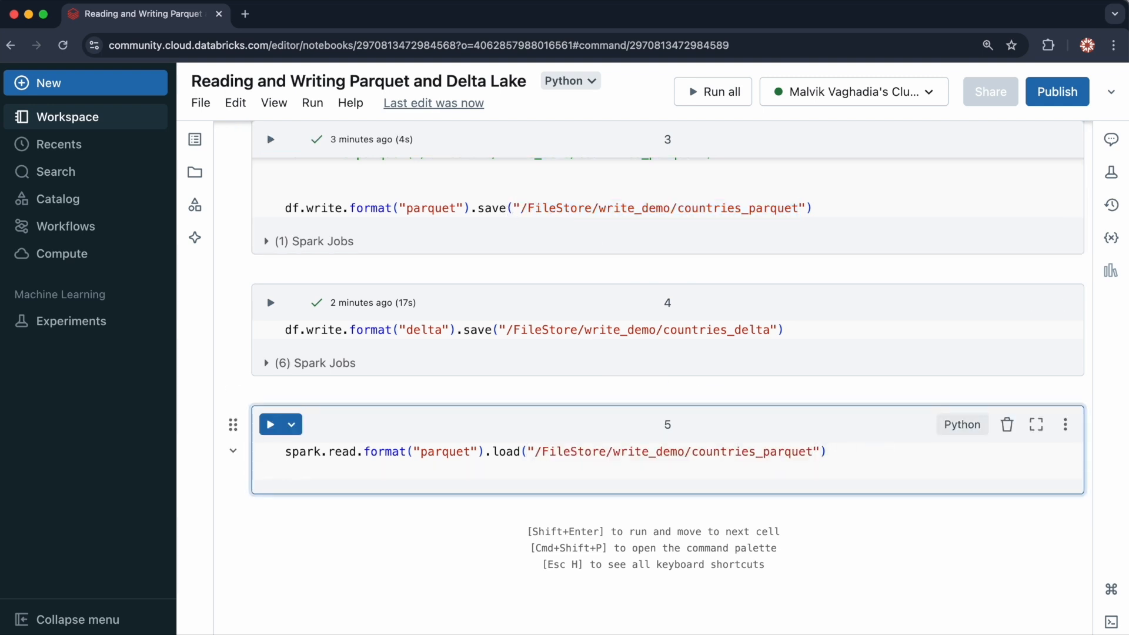
text(spark.read.format("delta").load(")
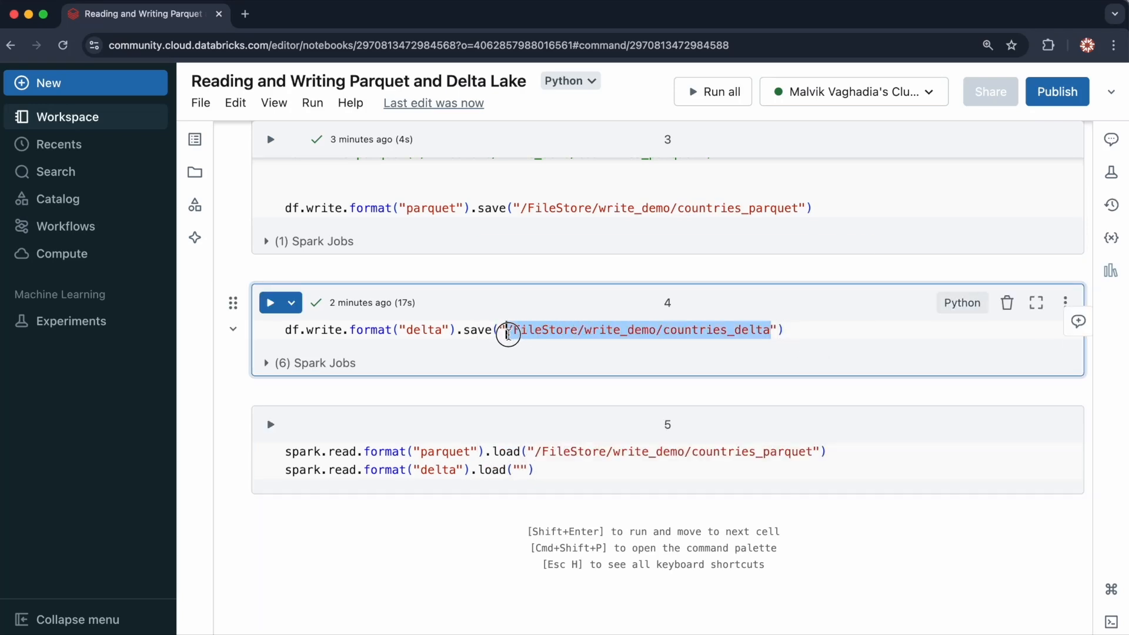
text(/FileStore/write_demo/countries_delta)
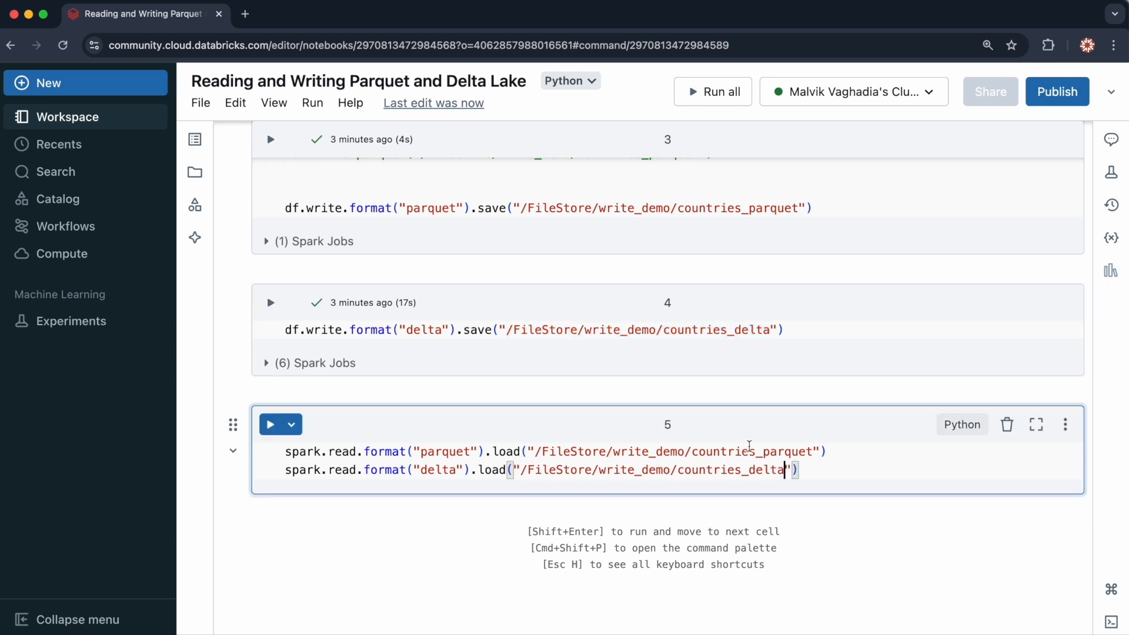
text(.disp)
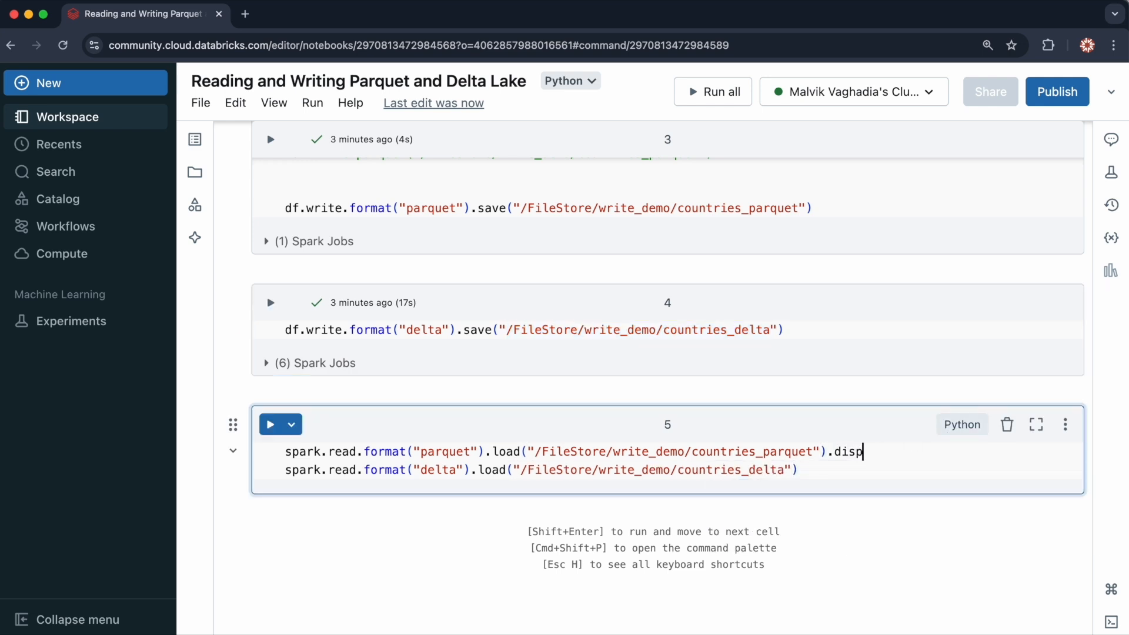
text(lay())
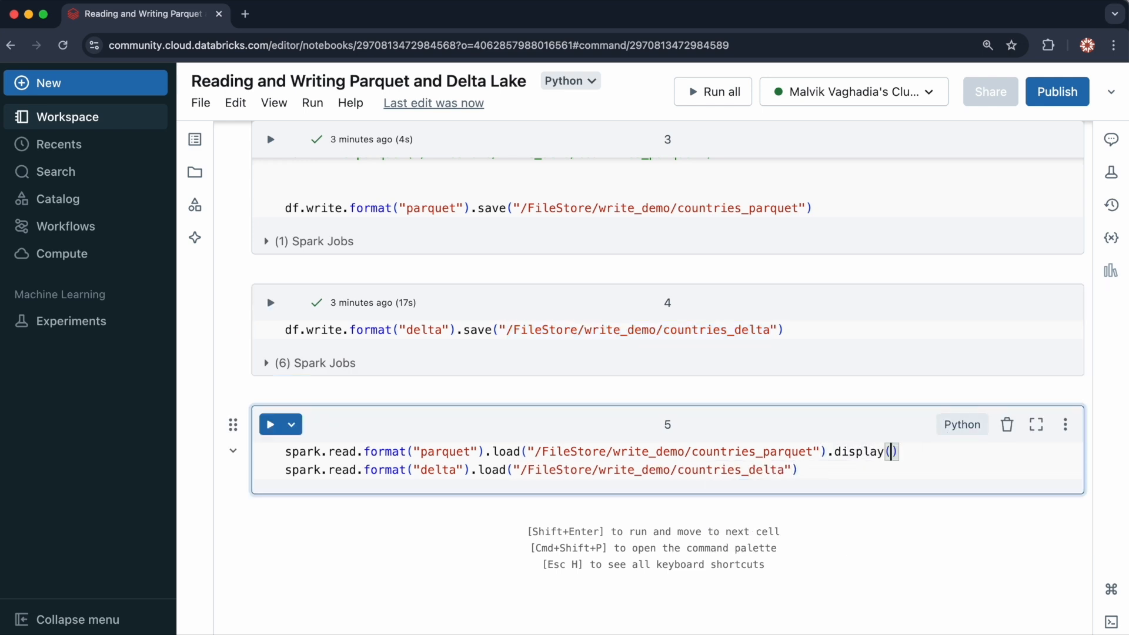
text(.display()
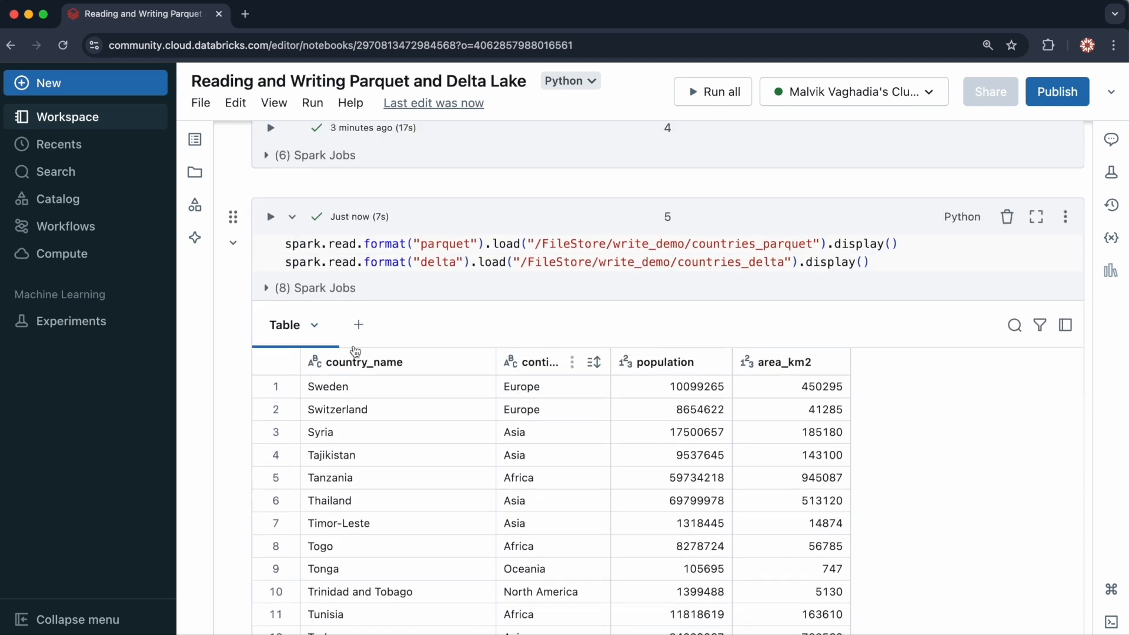
Step: Scroll through the Parquet and Delta output tables of 195 countries
scroll(down, 3)
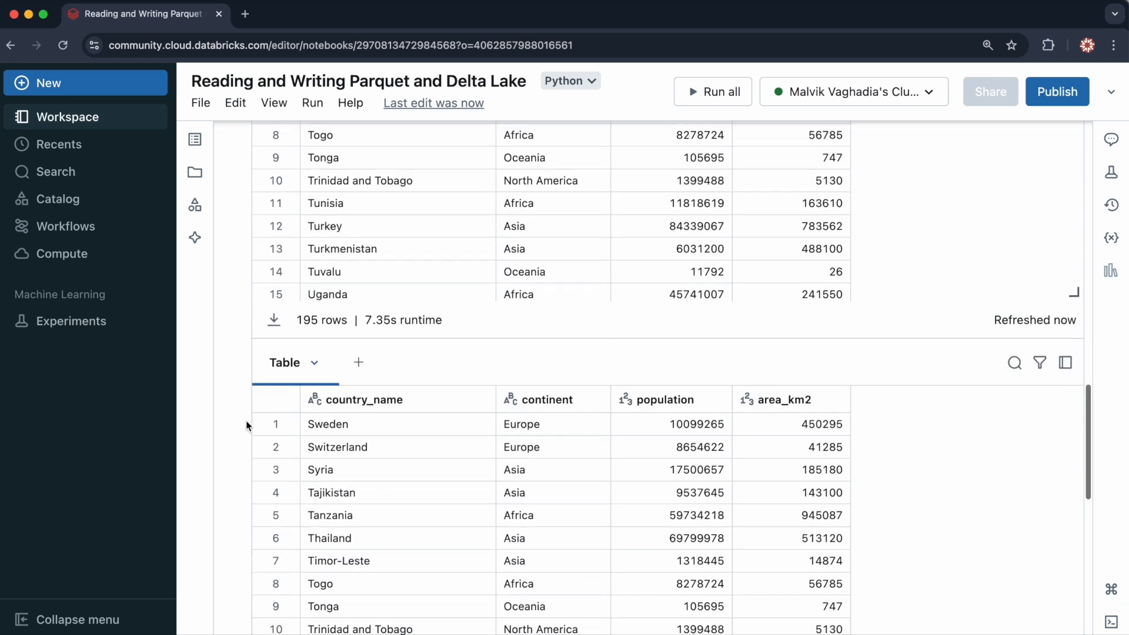
scroll(down, 3)
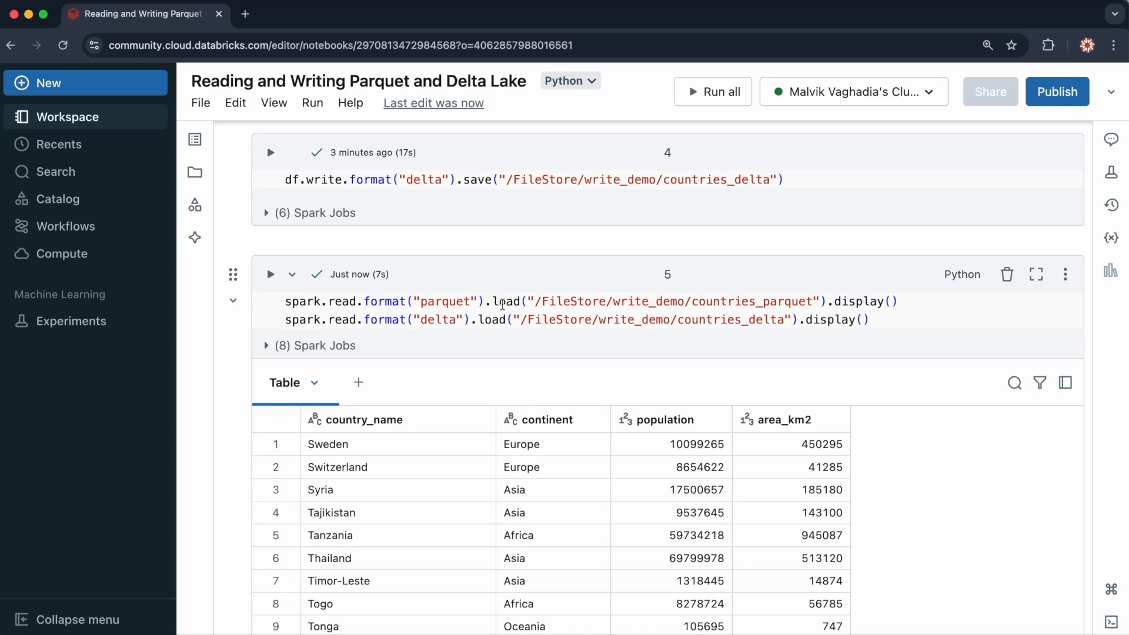
mouse_move(484, 414)
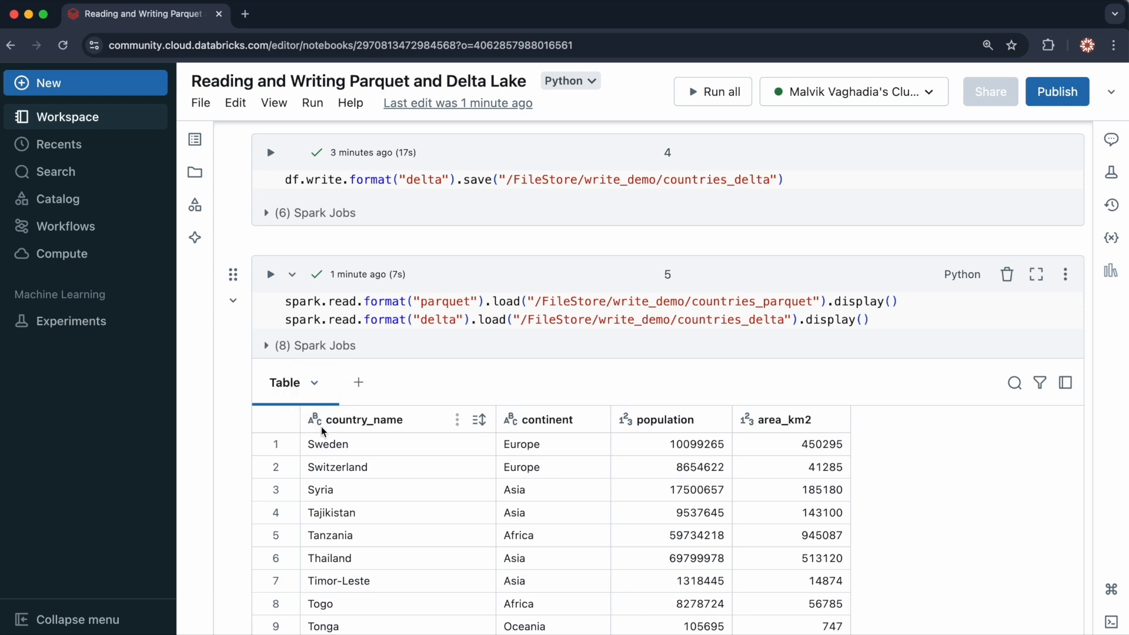
mouse_move(751, 420)
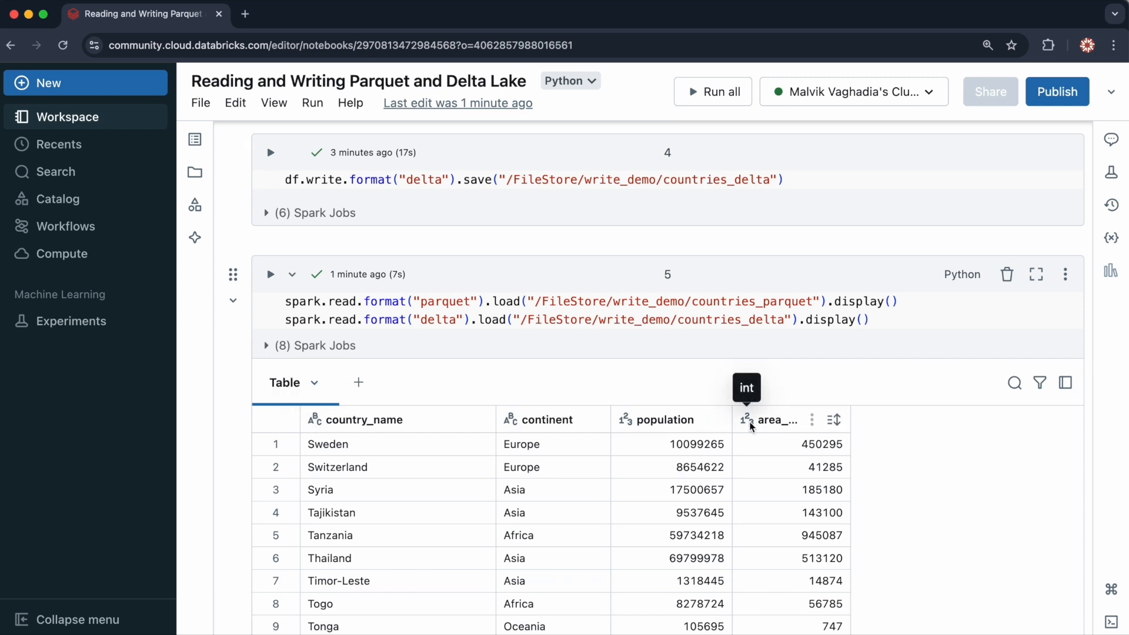
mouse_move(529, 382)
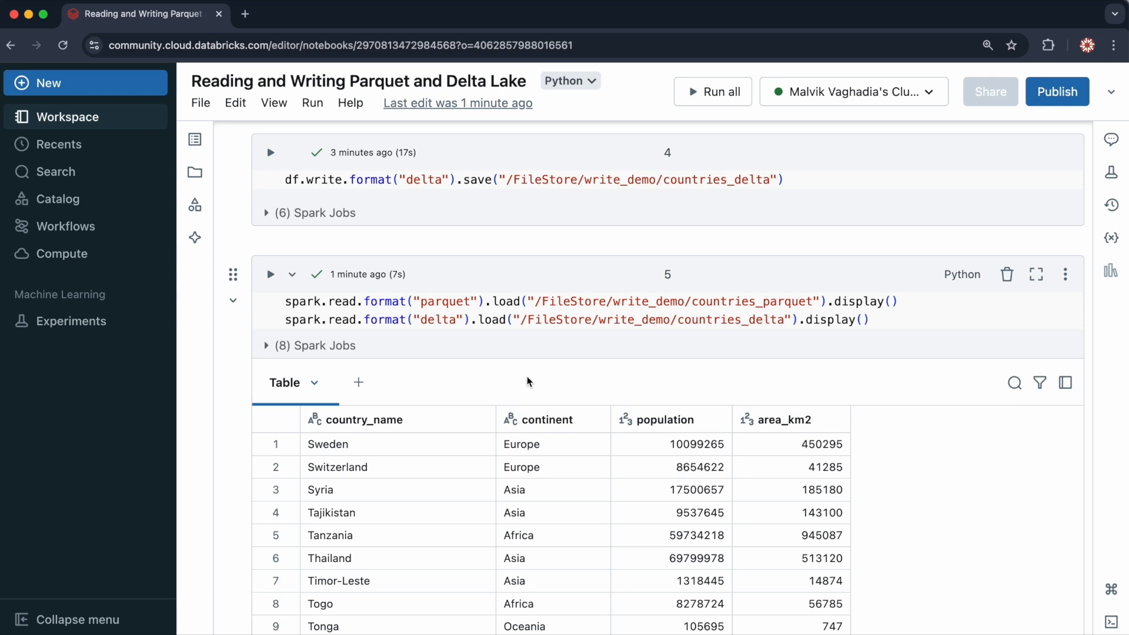